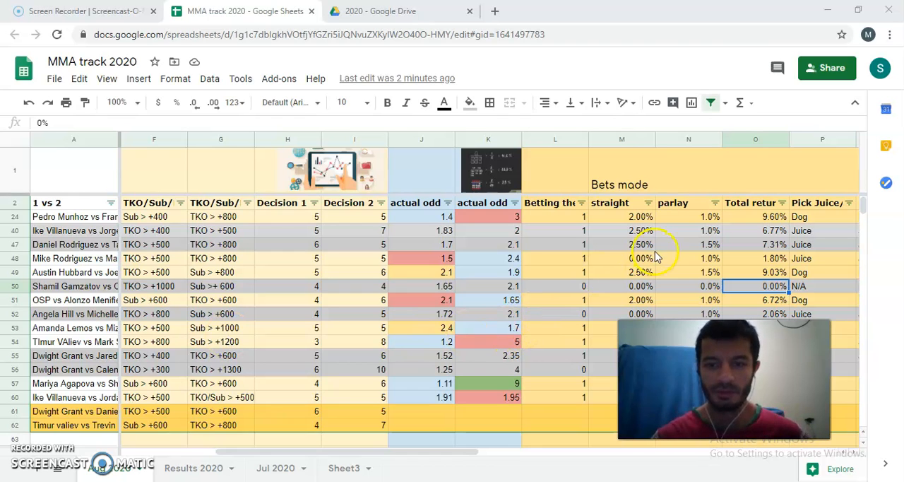
Select the Dwight Grant matchups in the fight list and switch to the Results 2020 sheet
left_click(688, 243)
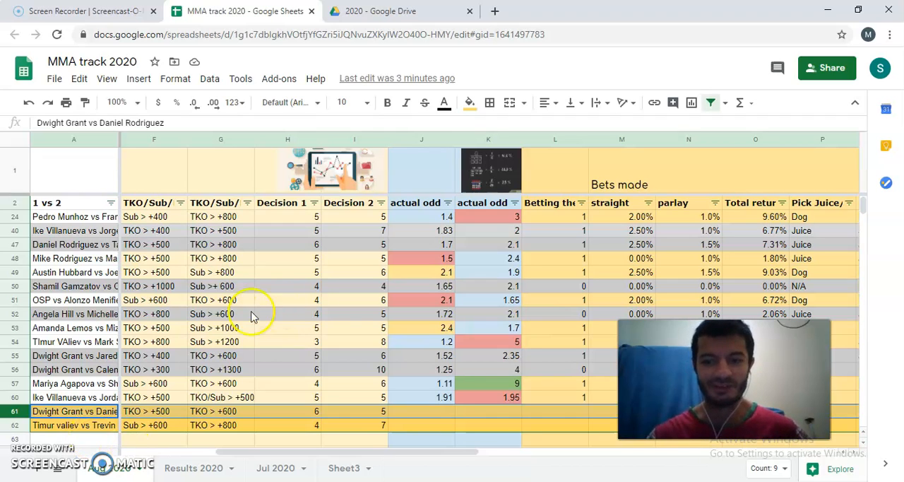
left_click(74, 369)
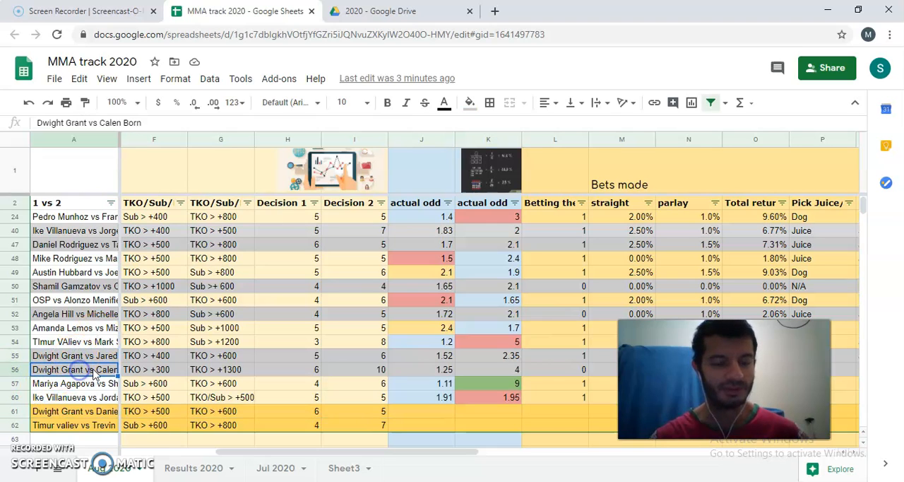
mouse_move(438, 326)
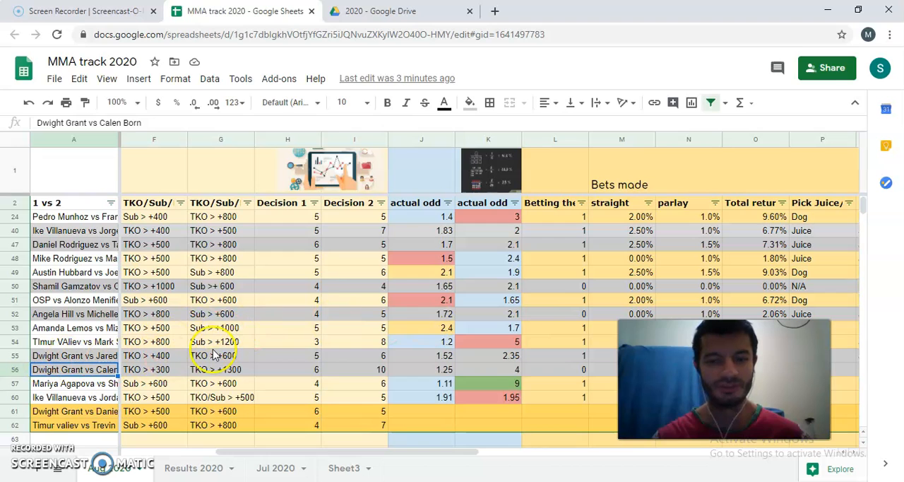
mouse_move(607, 297)
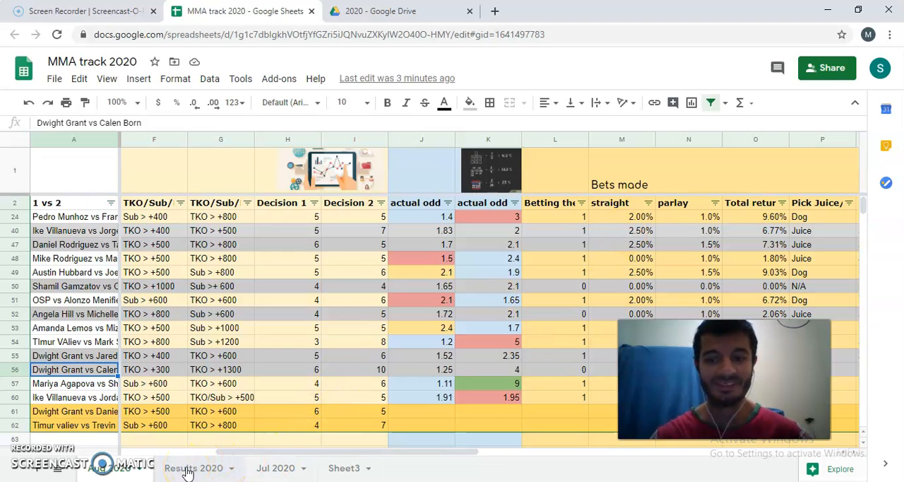
left_click(192, 468)
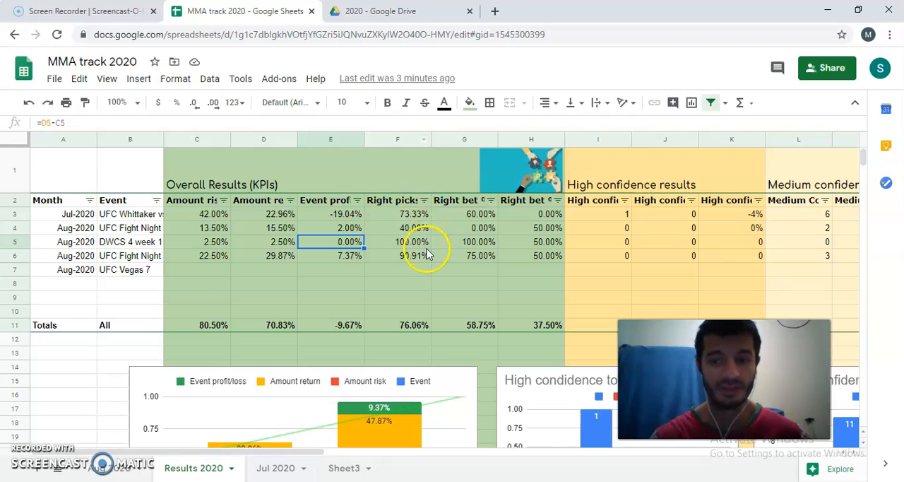
Review the Dwight Grant rows against Daniel Rodriguez and Jared Gooden in the results
scroll("down", 3)
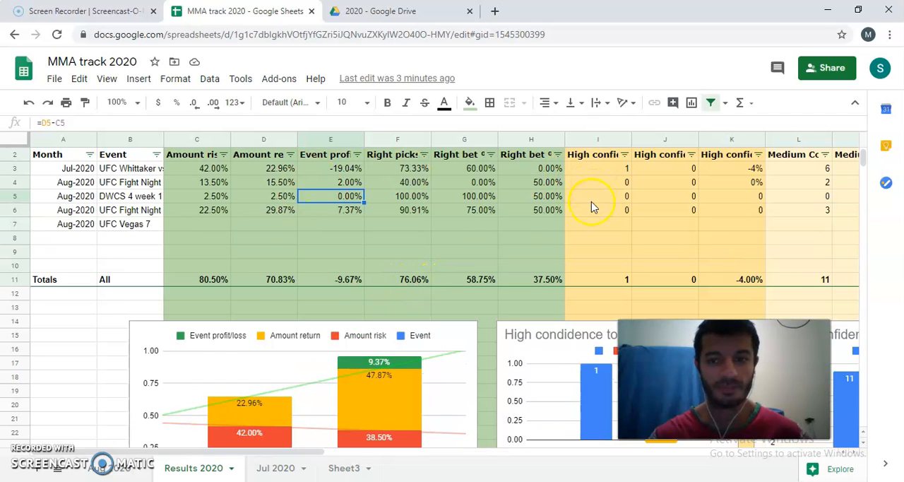
scroll("down", 3)
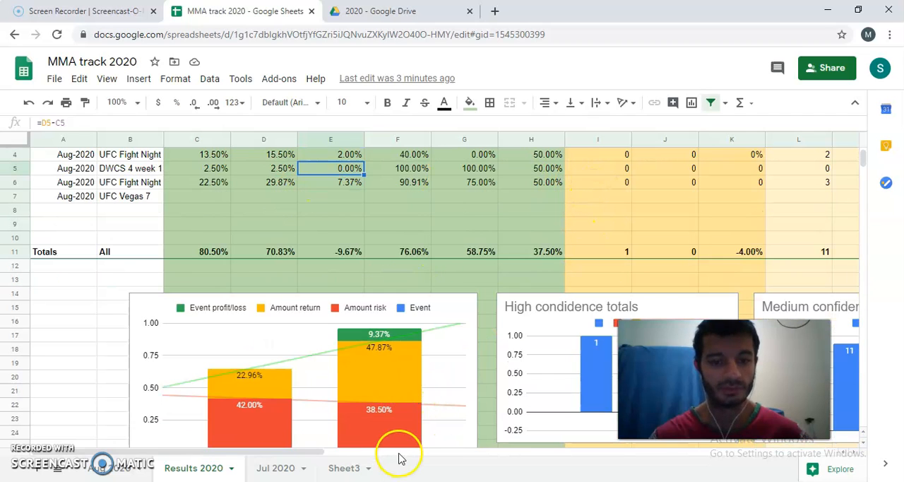
scroll("right", 3)
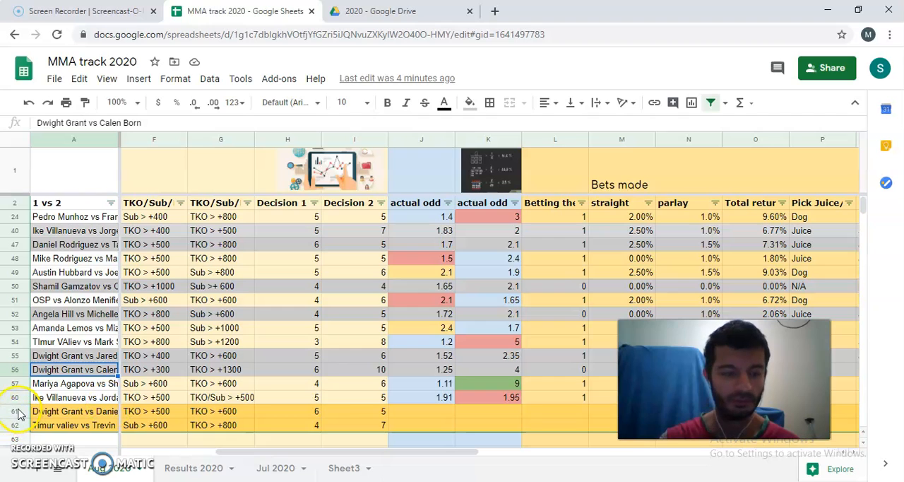
left_click(74, 424)
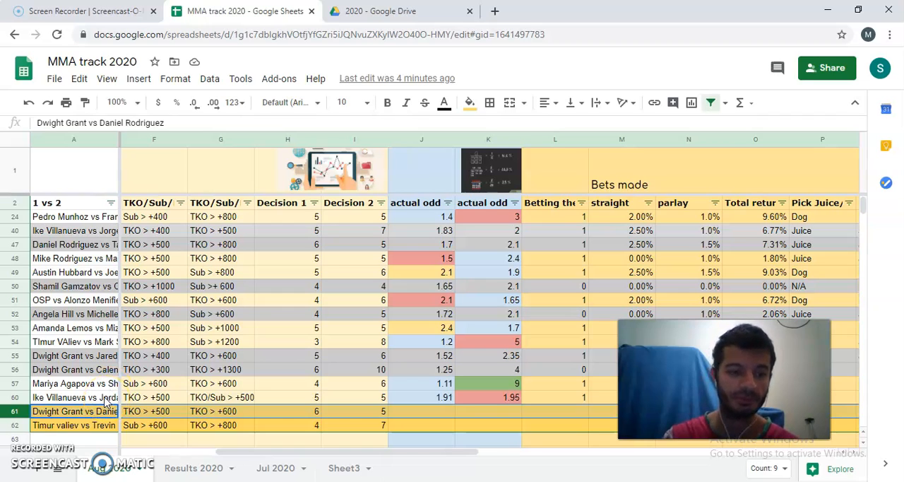
left_click(74, 356)
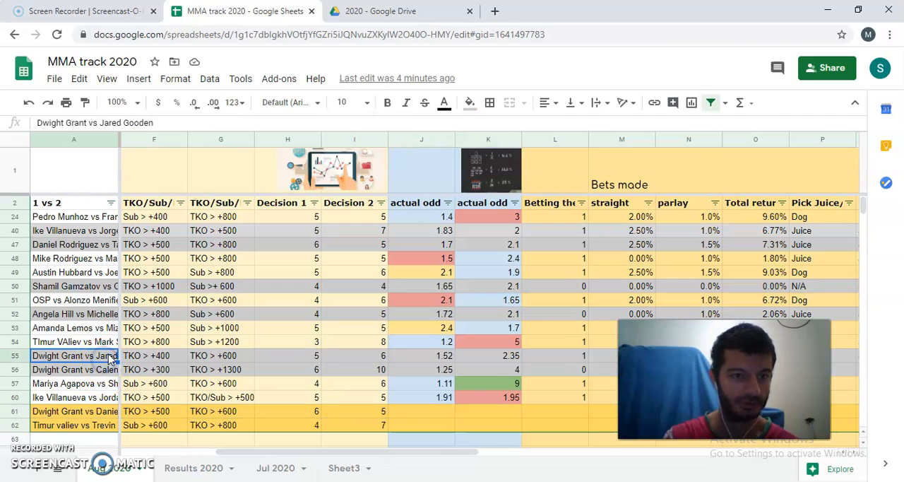
left_click(74, 370)
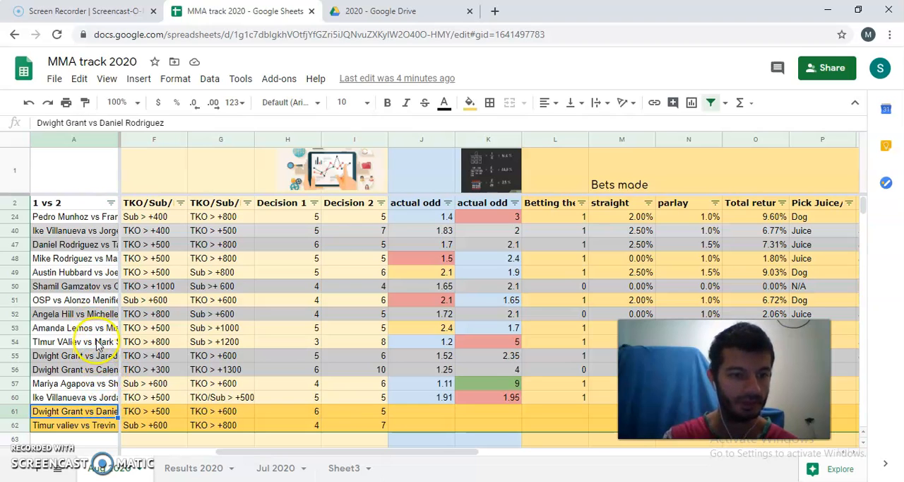
Review the Mike Rodriguez vs Prachnio and Daniel Rodriguez vs Sato matchups
left_click(74, 258)
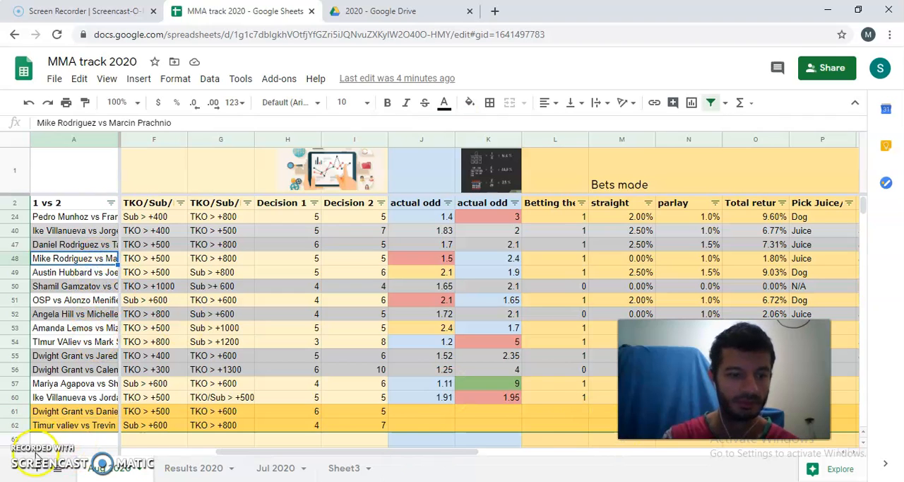
left_click(73, 243)
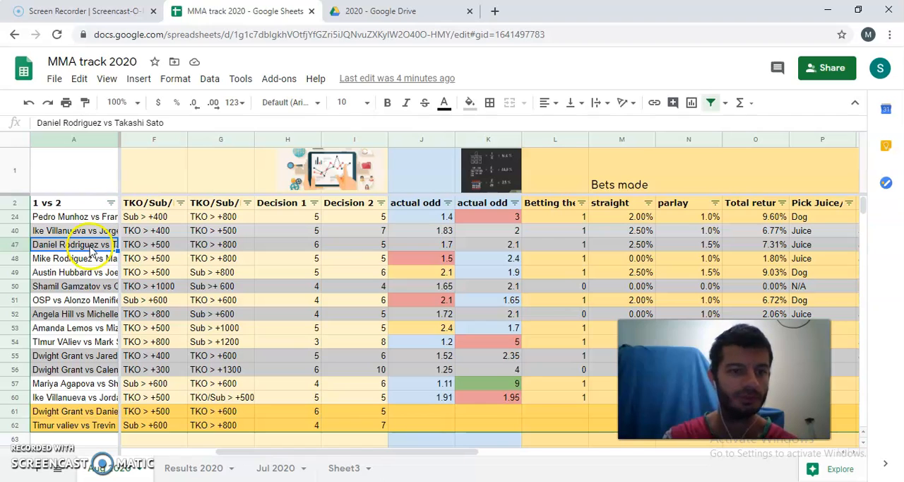
mouse_move(90, 421)
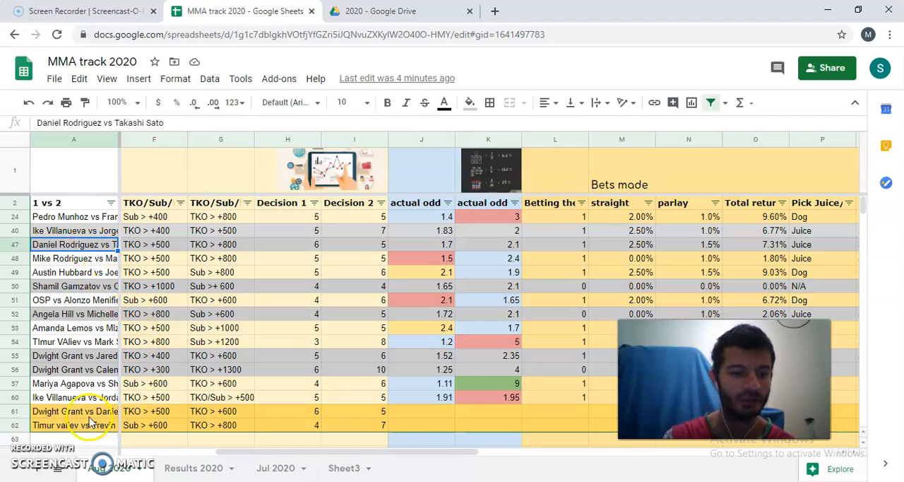
left_click(74, 411)
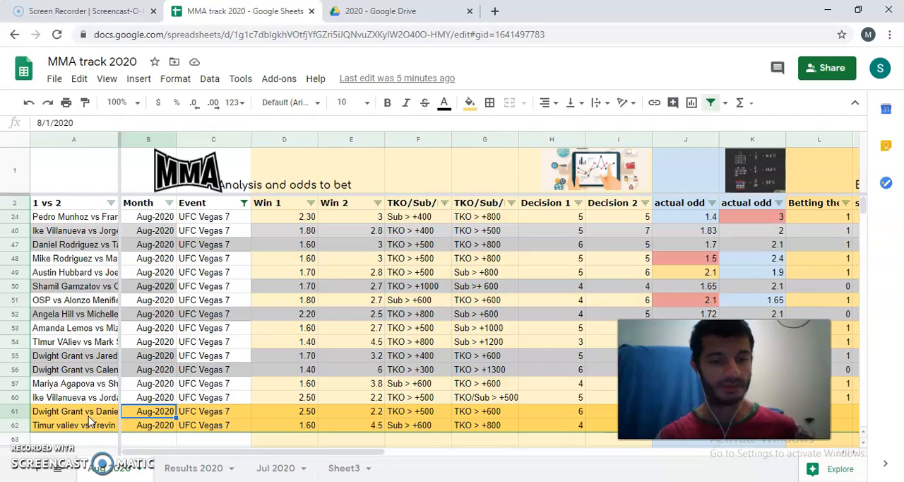
Select the UFC Vegas 7 event cell and scroll to the actual odds and Bets made columns
left_click(212, 411)
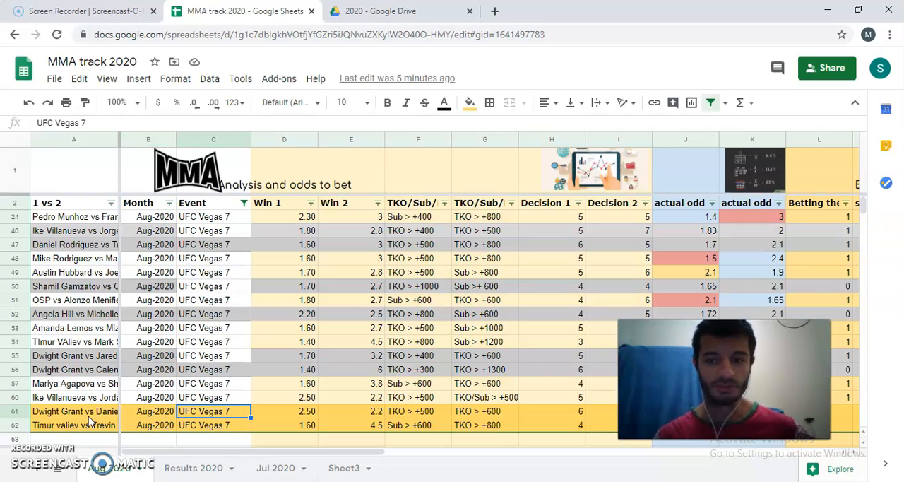
left_click(284, 411)
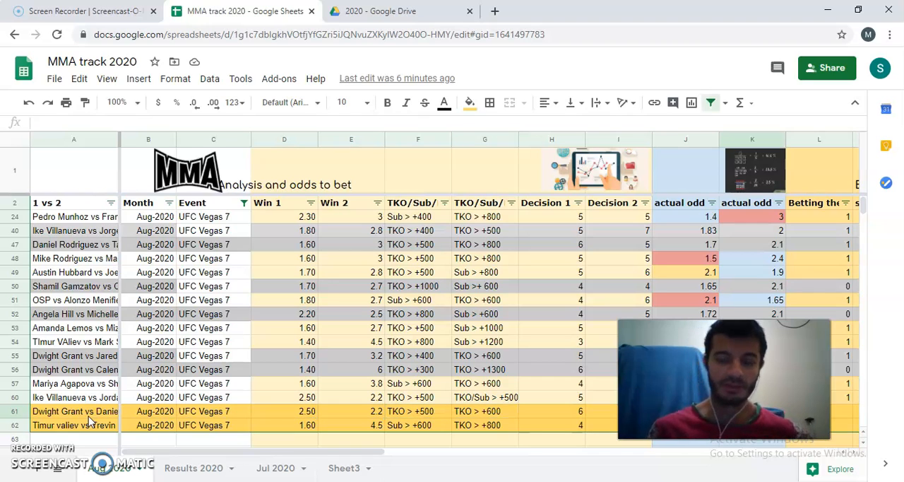
scroll("right", 3)
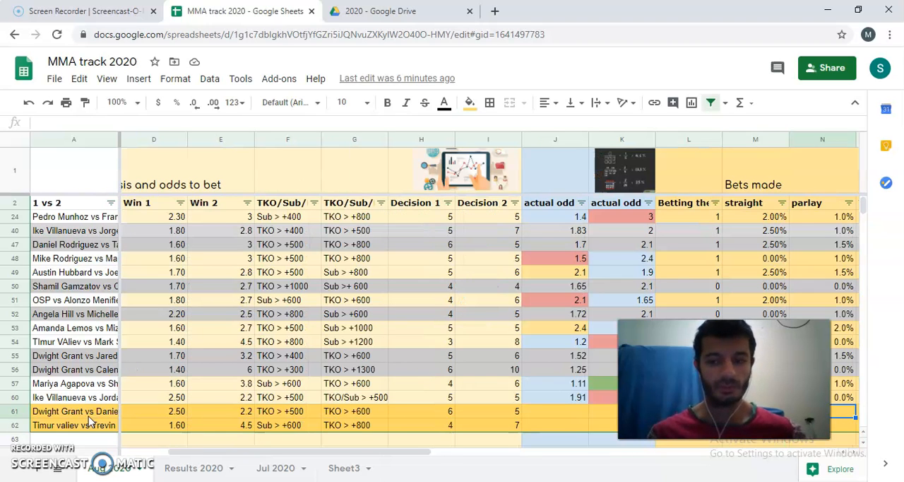
scroll("right", 3)
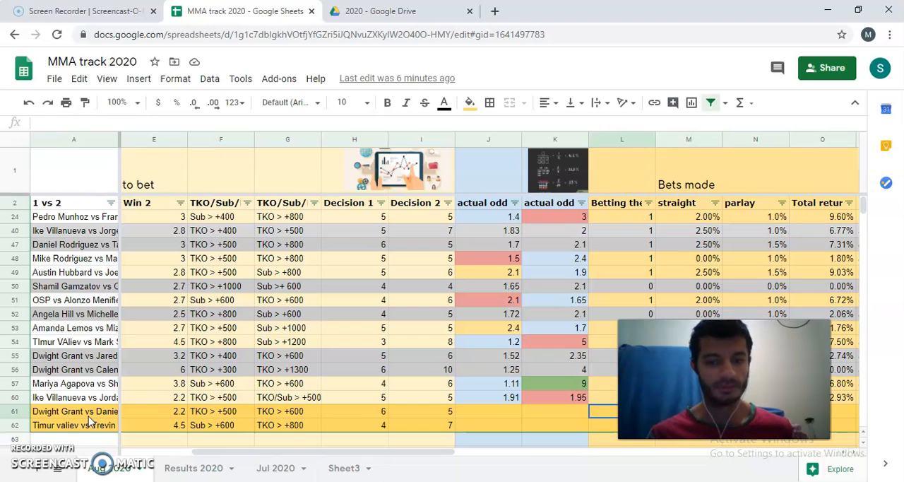
left_click(287, 424)
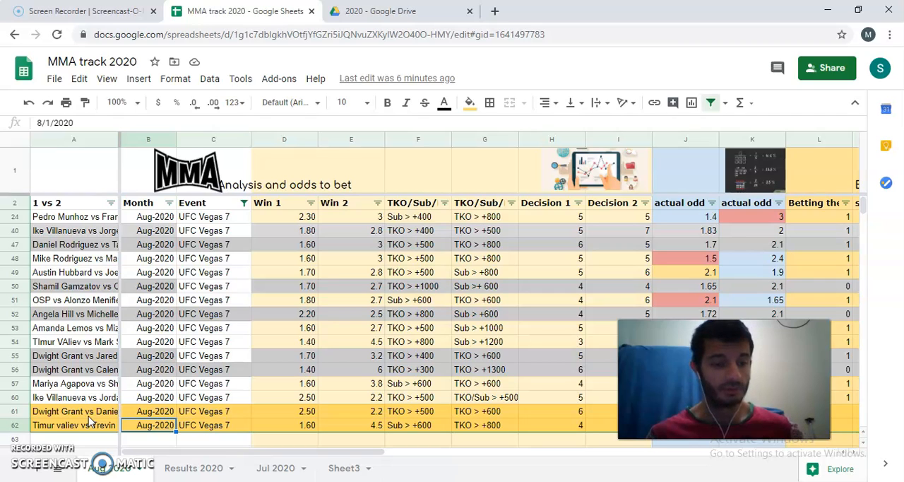
left_click(74, 424)
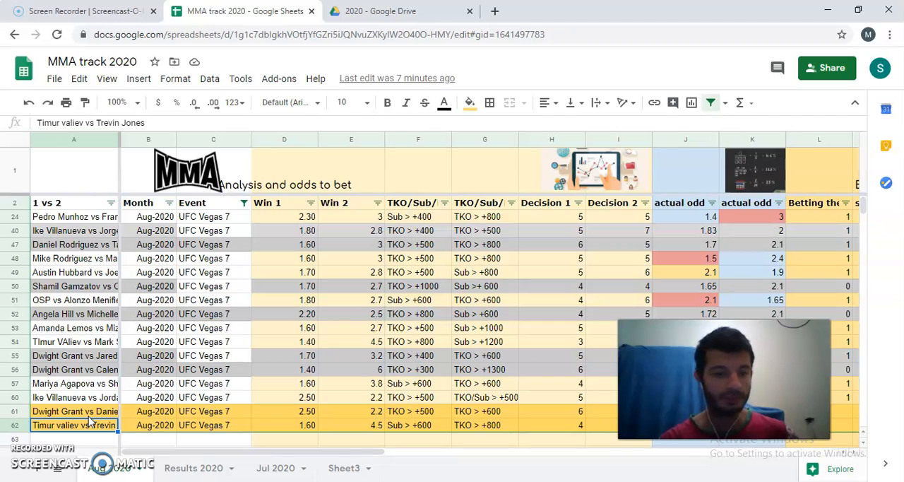
left_click(284, 424)
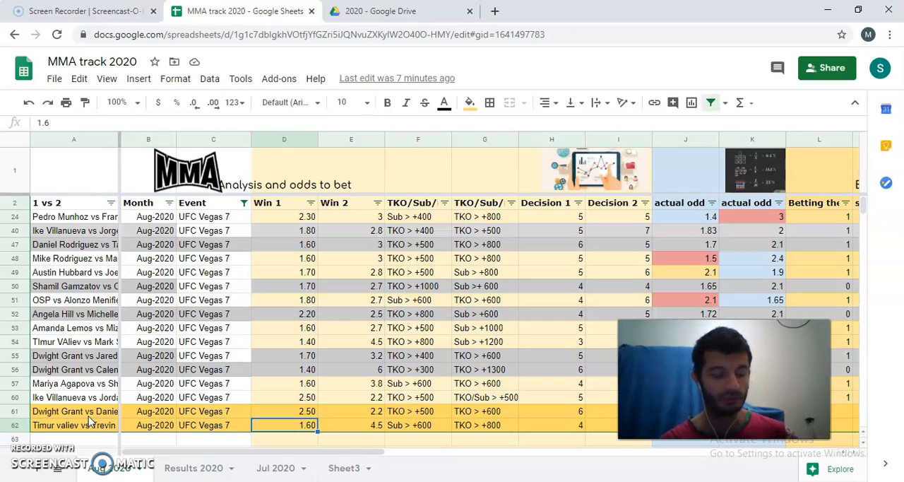
left_click(74, 424)
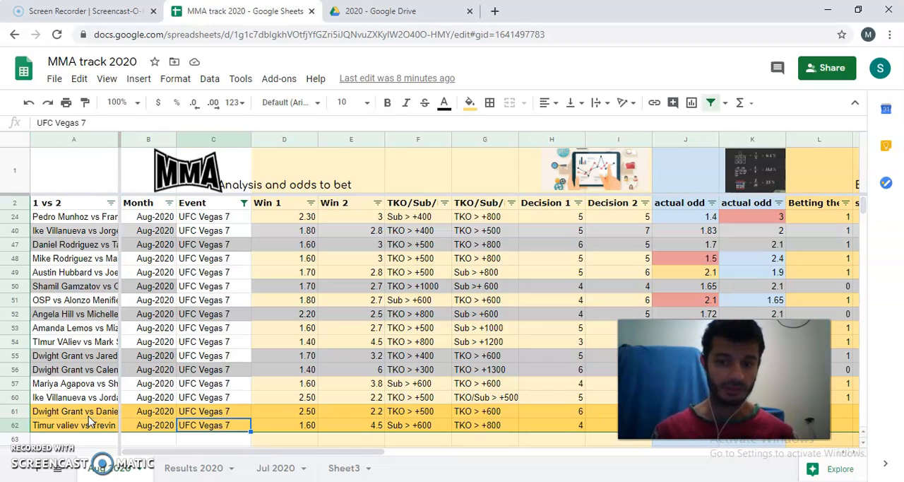
left_click(284, 424)
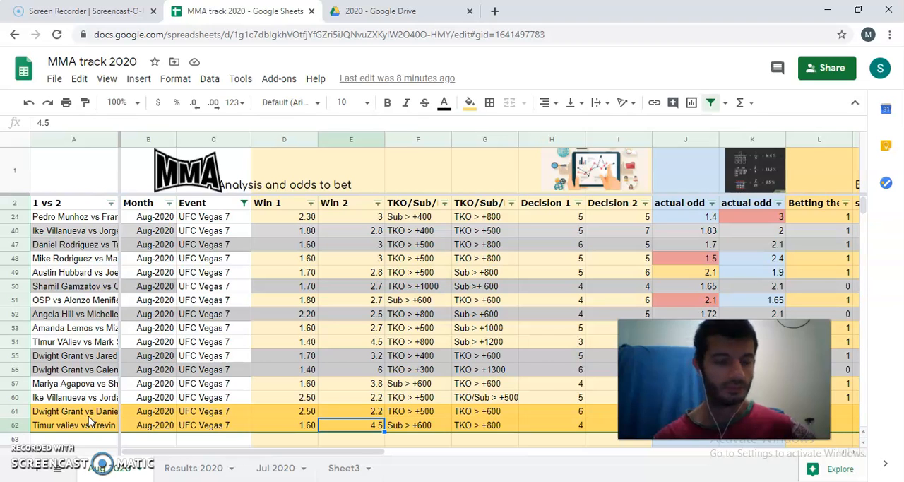
left_click(74, 342)
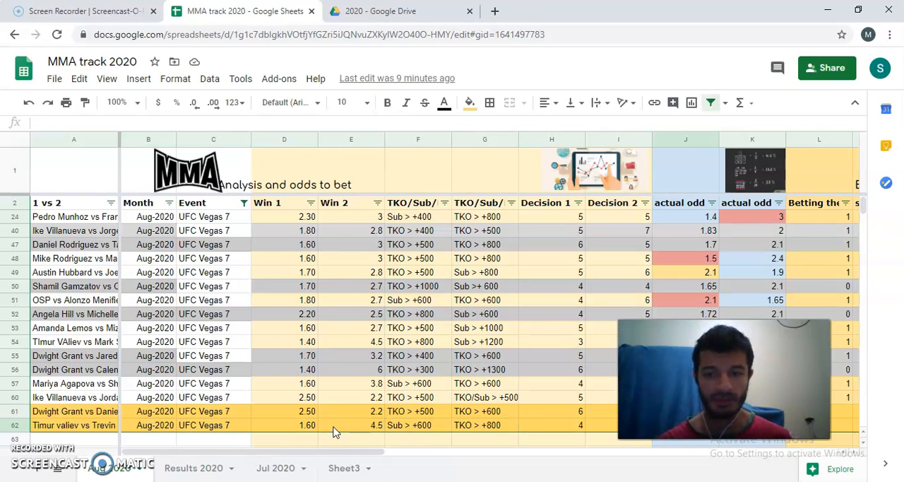
Scroll to the betting, advisory and results columns and highlight the red actual odd of 1.5
scroll("right", 3)
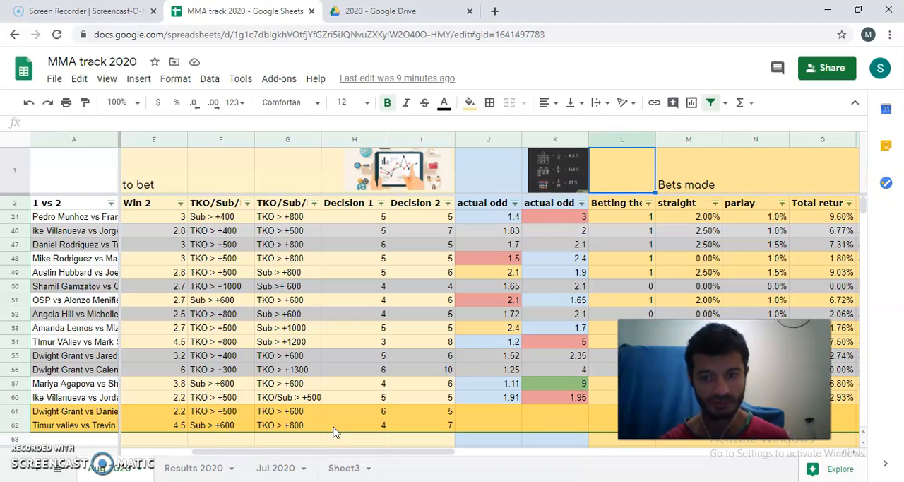
scroll("right", 3)
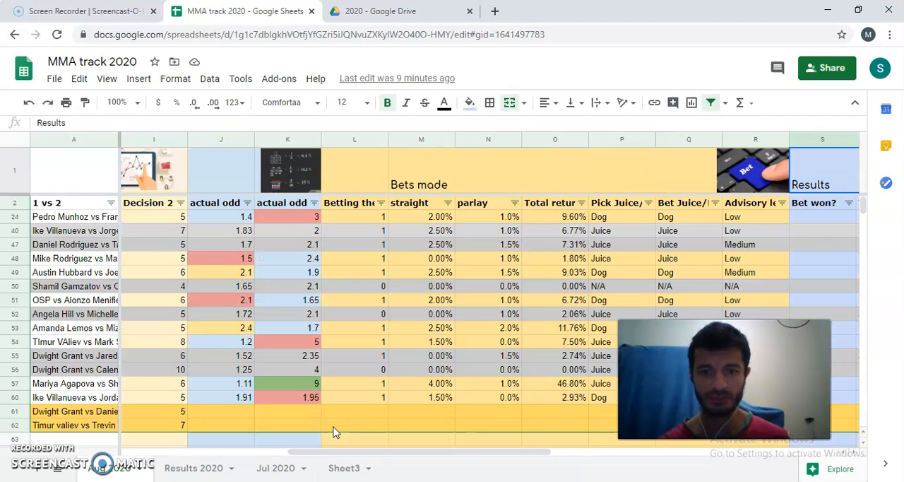
left_click(495, 169)
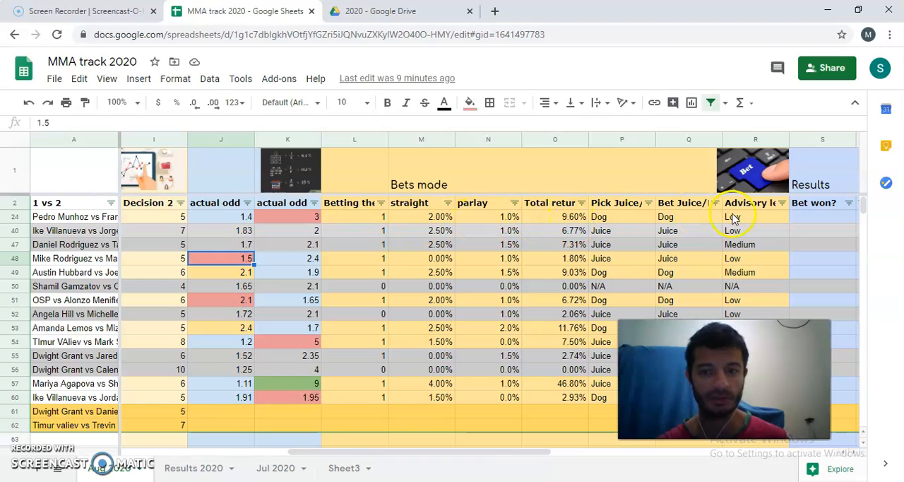
left_click(220, 273)
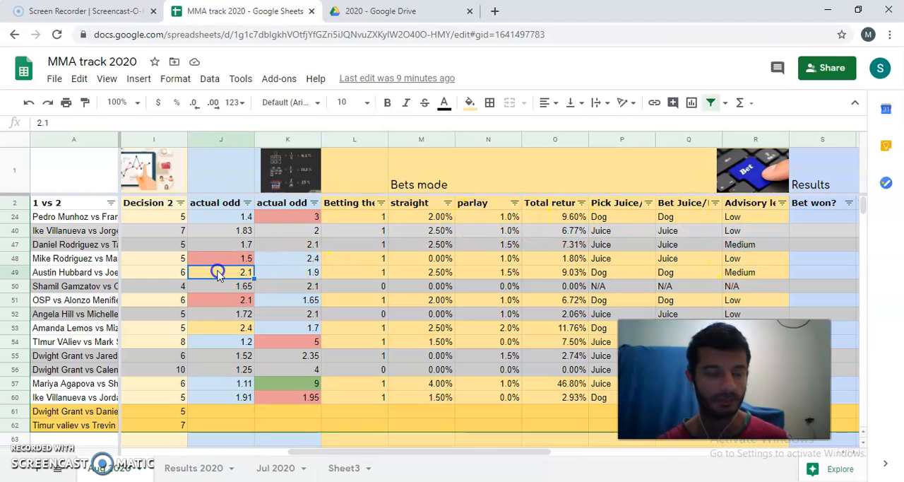
mouse_move(49, 275)
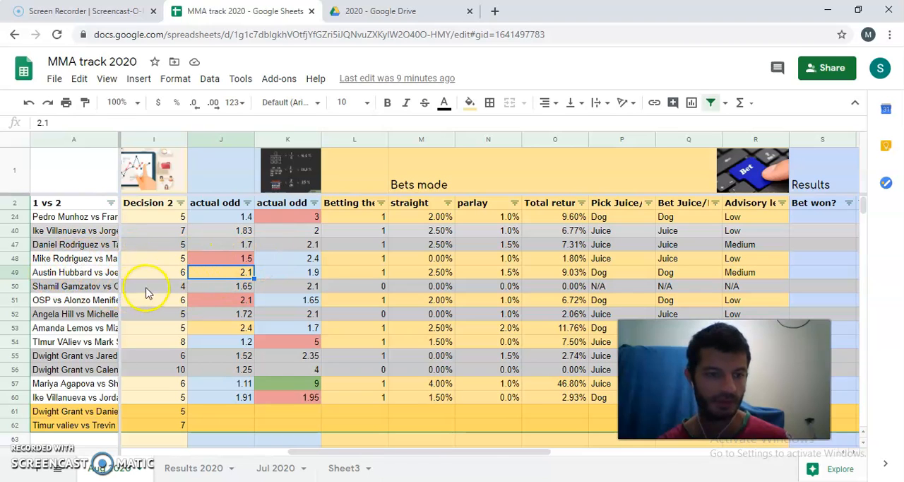
left_click(304, 383)
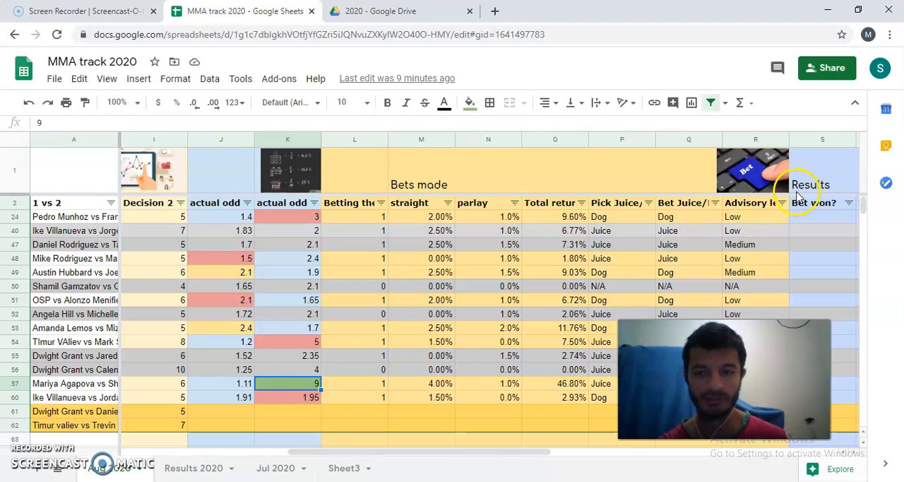
mouse_move(741, 212)
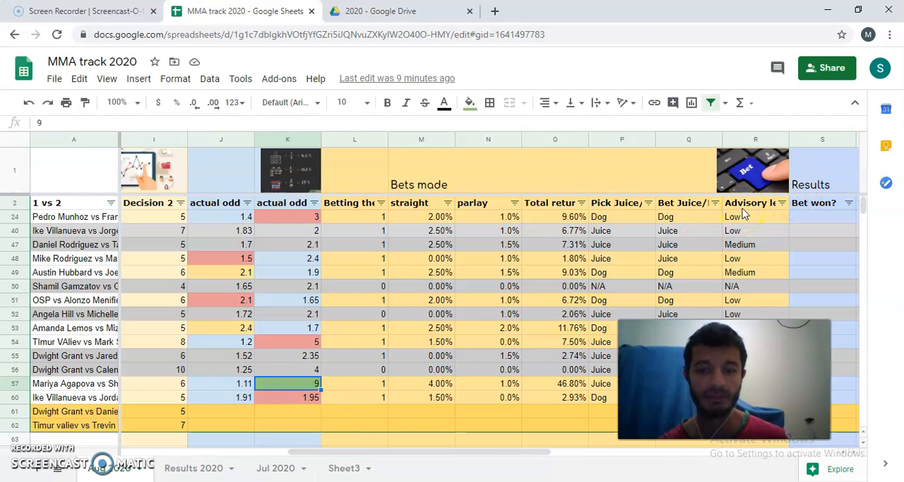
left_click(755, 204)
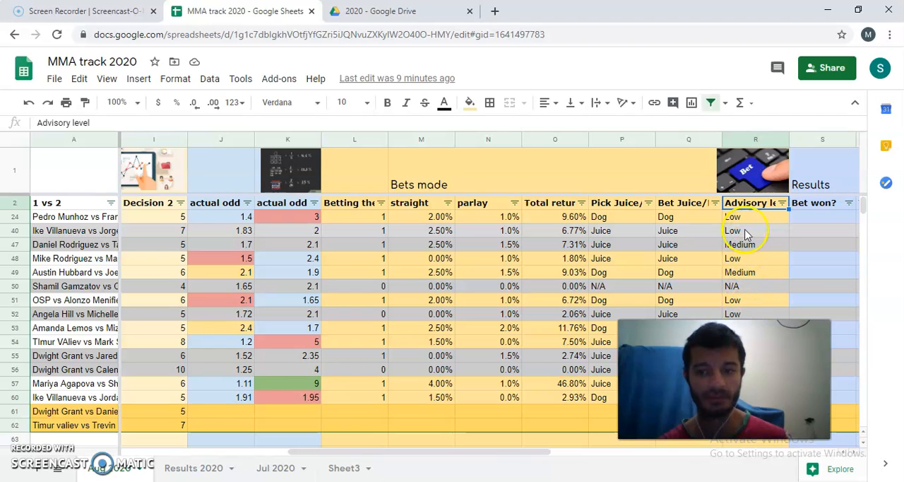
left_click(755, 245)
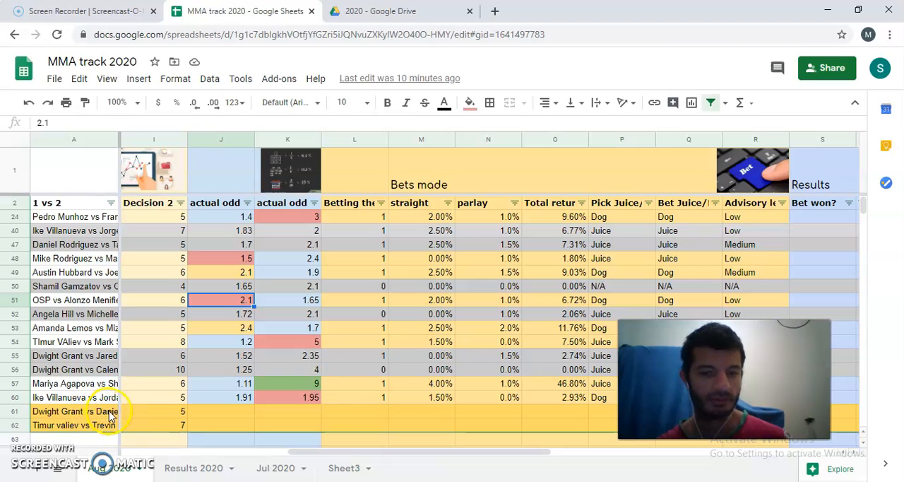
mouse_move(274, 403)
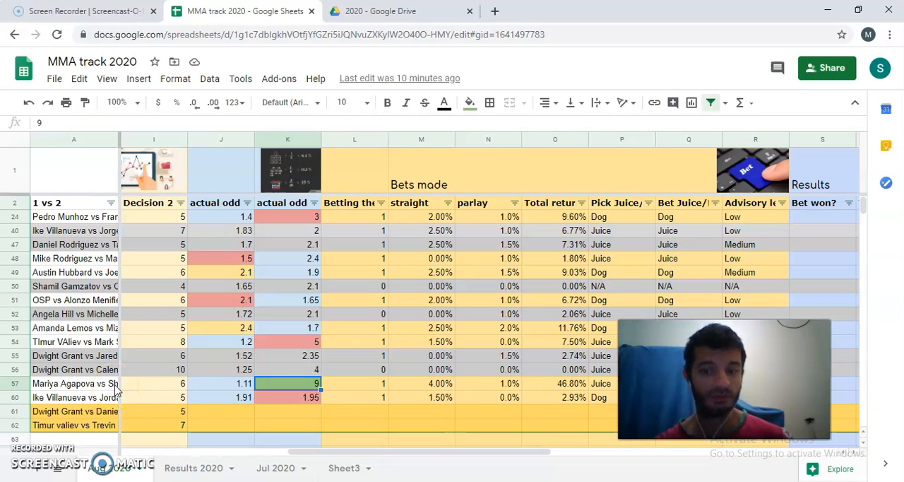
left_click(74, 383)
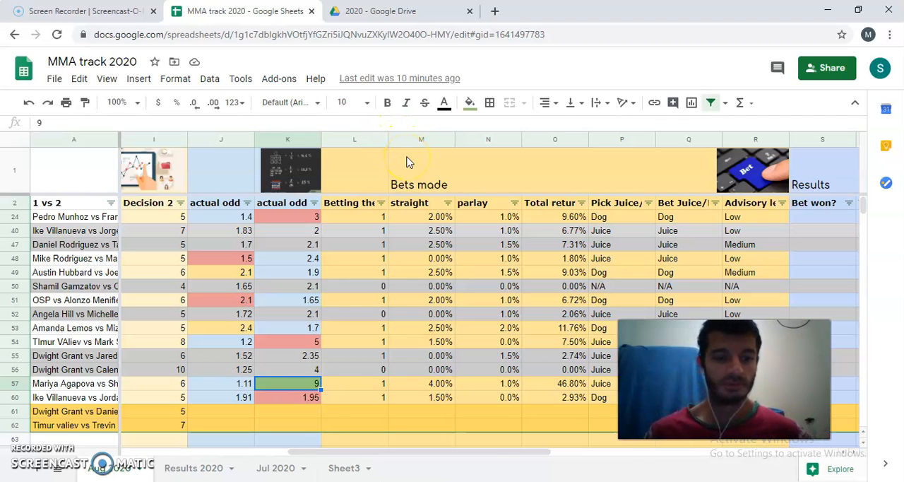
mouse_move(515, 356)
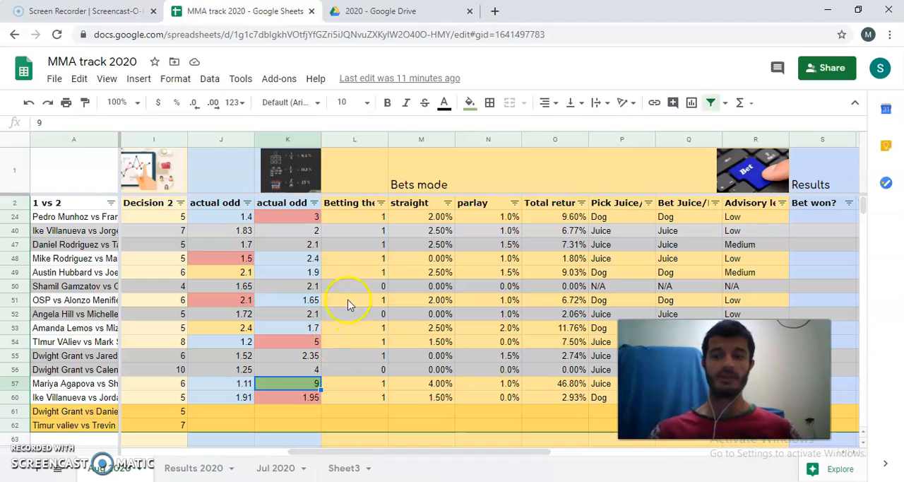
mouse_move(45, 447)
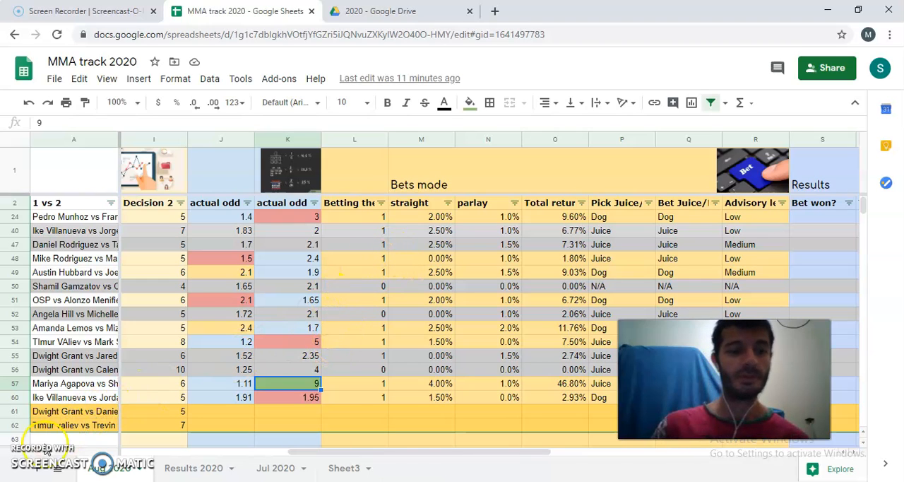